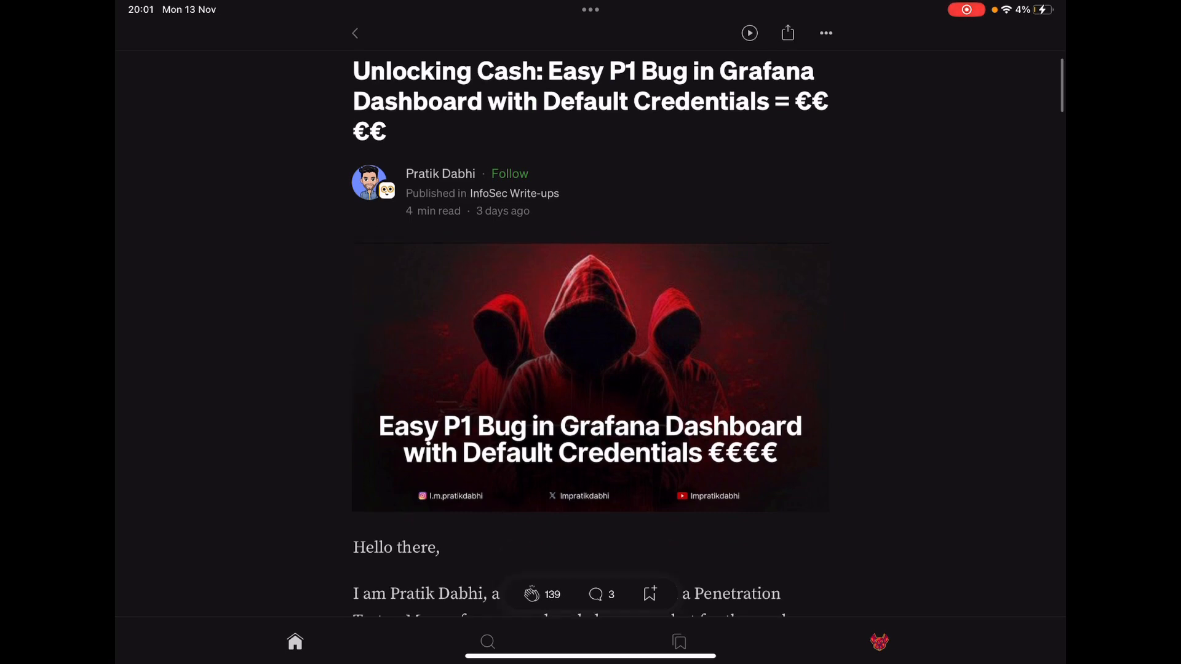
# Step: Scroll past the cover image through the introduction and the 'What is Grafana Dashboard?' section
pyautogui.scroll(-3)
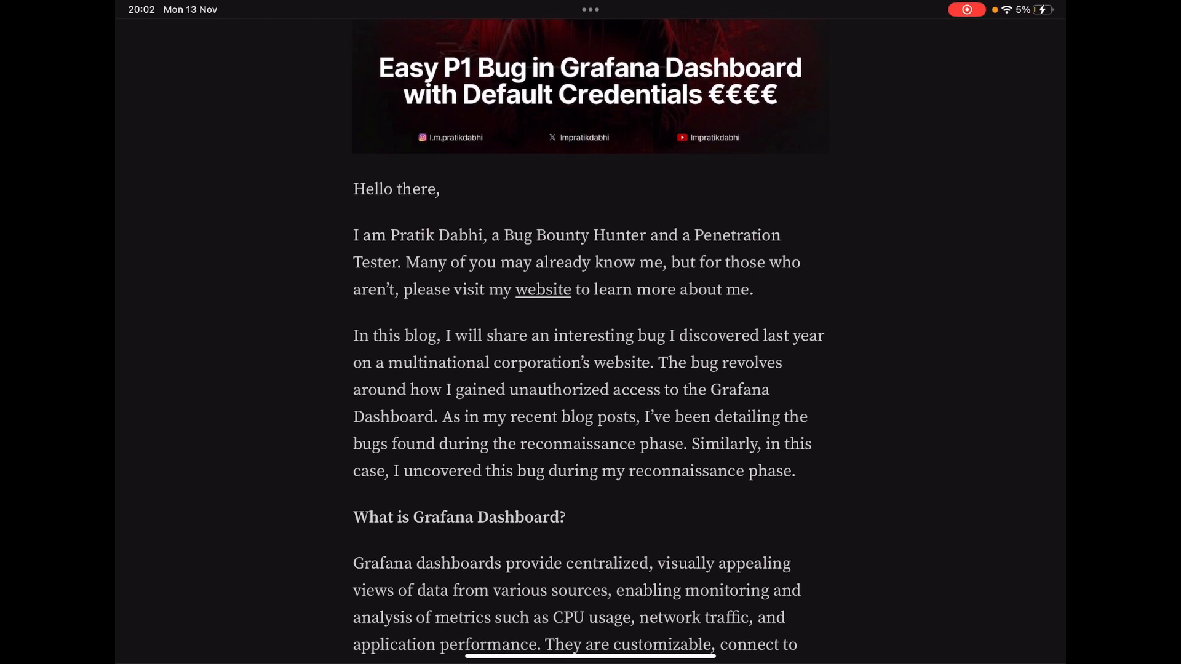
pyautogui.scroll(-3)
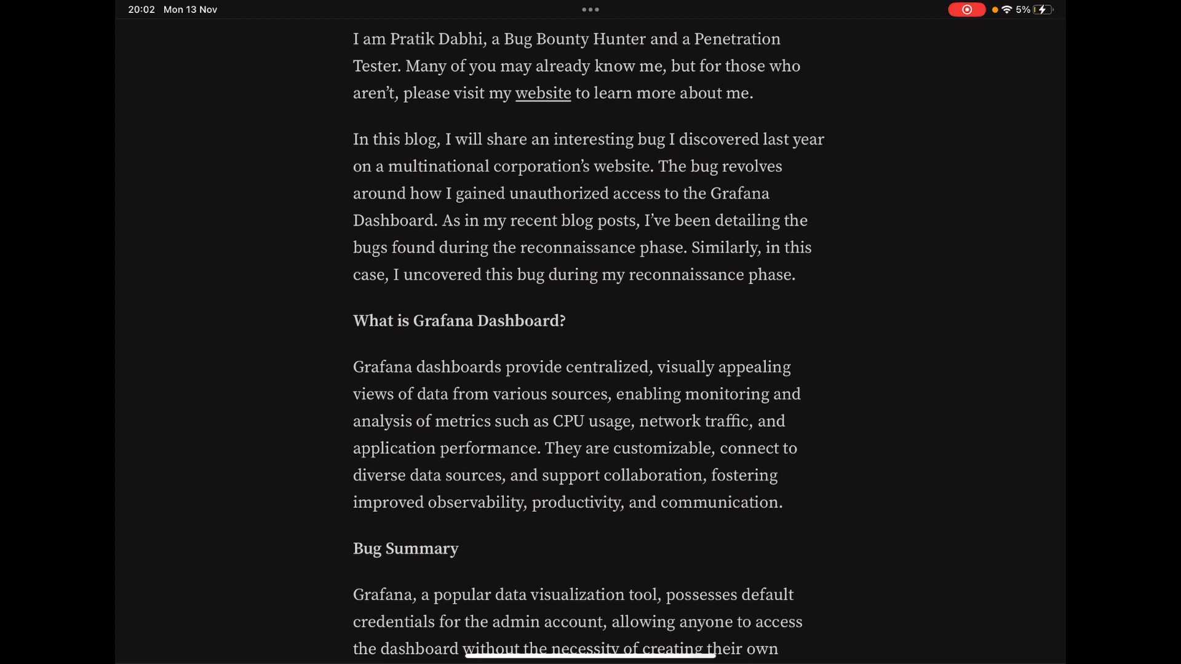
# Step: Scroll through the Bug Summary to the Subfinder terminal screenshot of collected subdomains
pyautogui.scroll(-3)
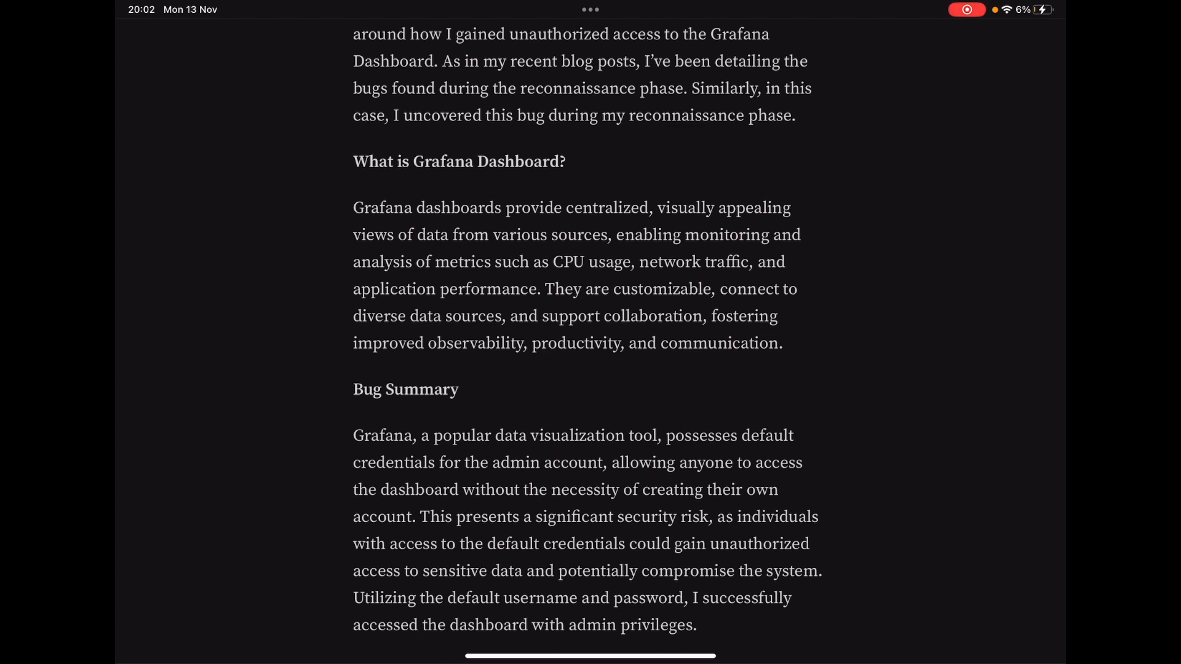
pyautogui.scroll(-3)
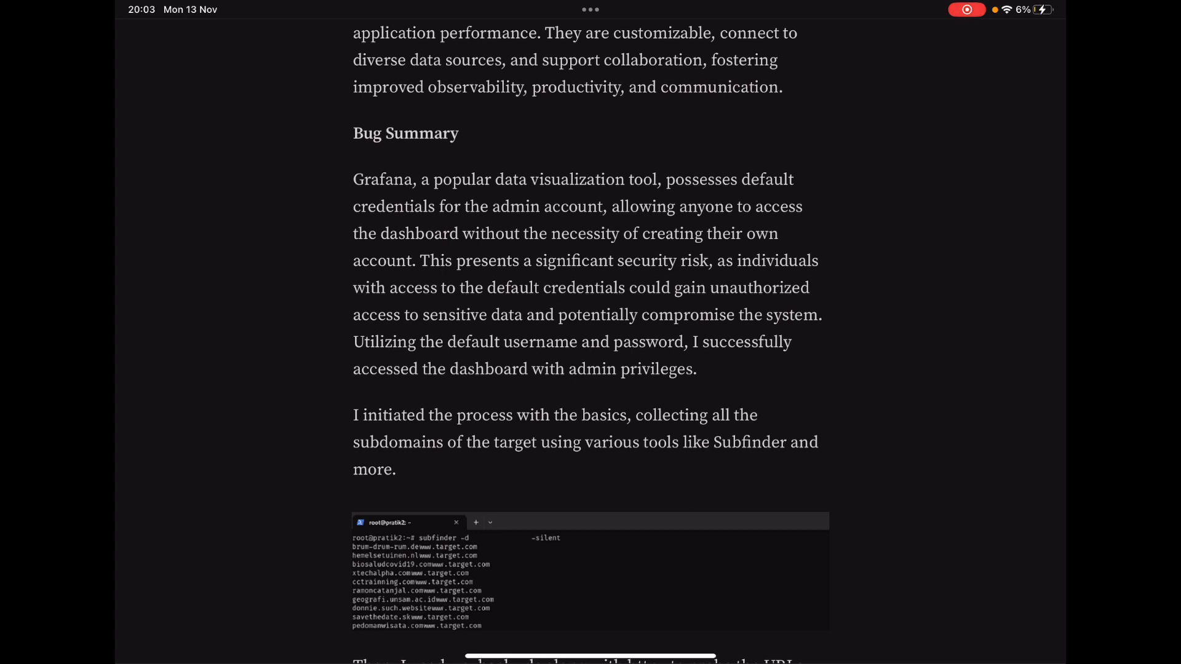
# Step: Scroll past the waybackurls/httpx screenshot to the paragraph on Grafana's default admin/admin credentials
pyautogui.scroll(-3)
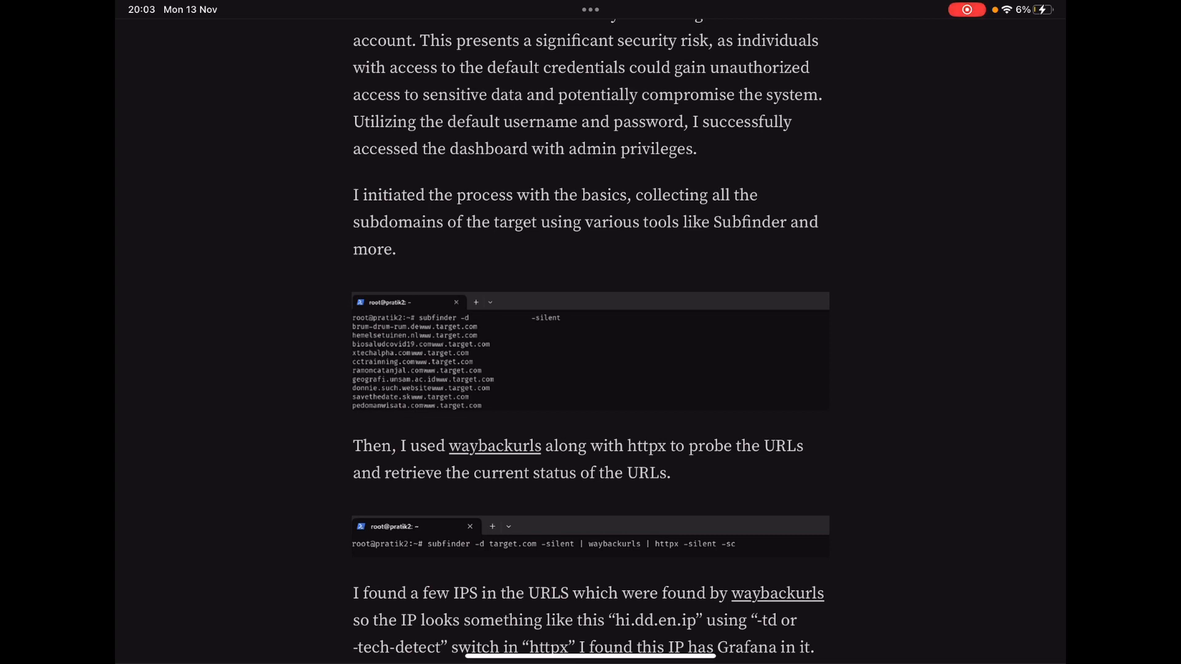
pyautogui.scroll(-3)
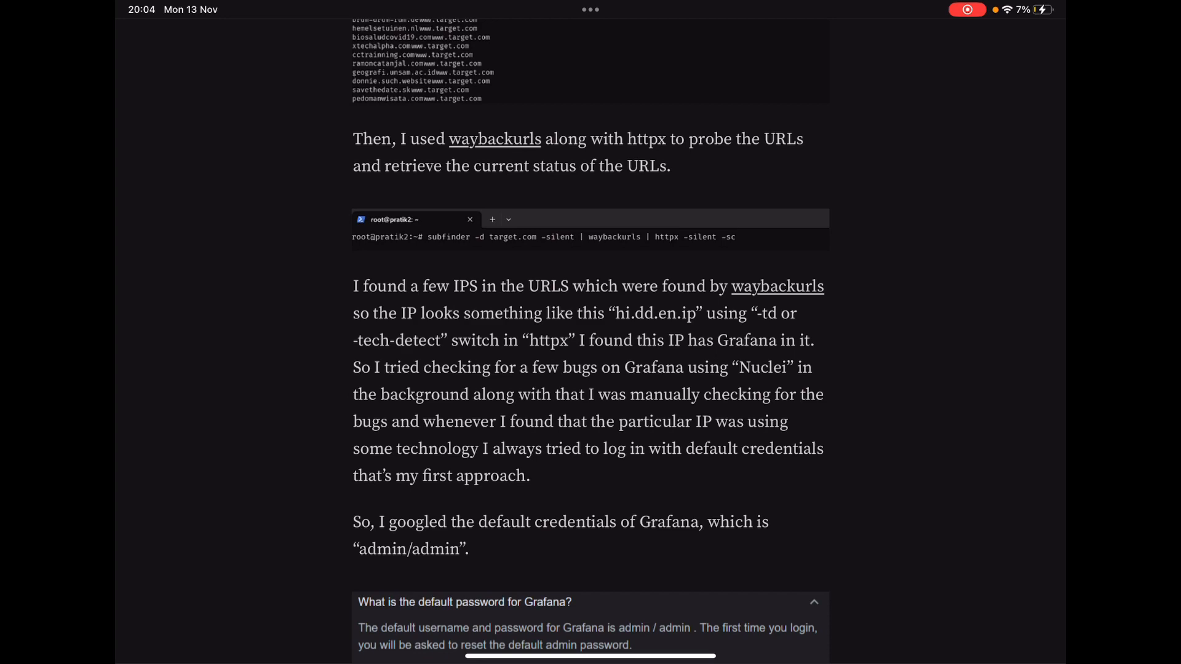
# Step: Scroll to the Grafana dashboard screenshots and view the admin profile image enlarged
pyautogui.scroll(-3)
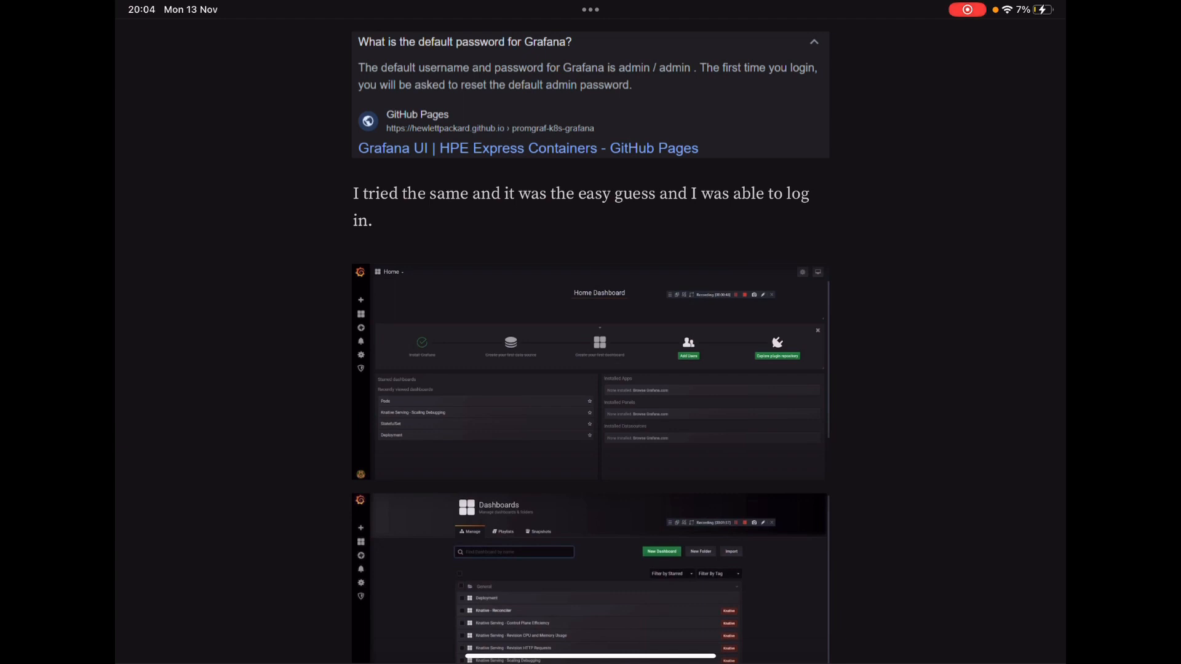
pyautogui.scroll(-3)
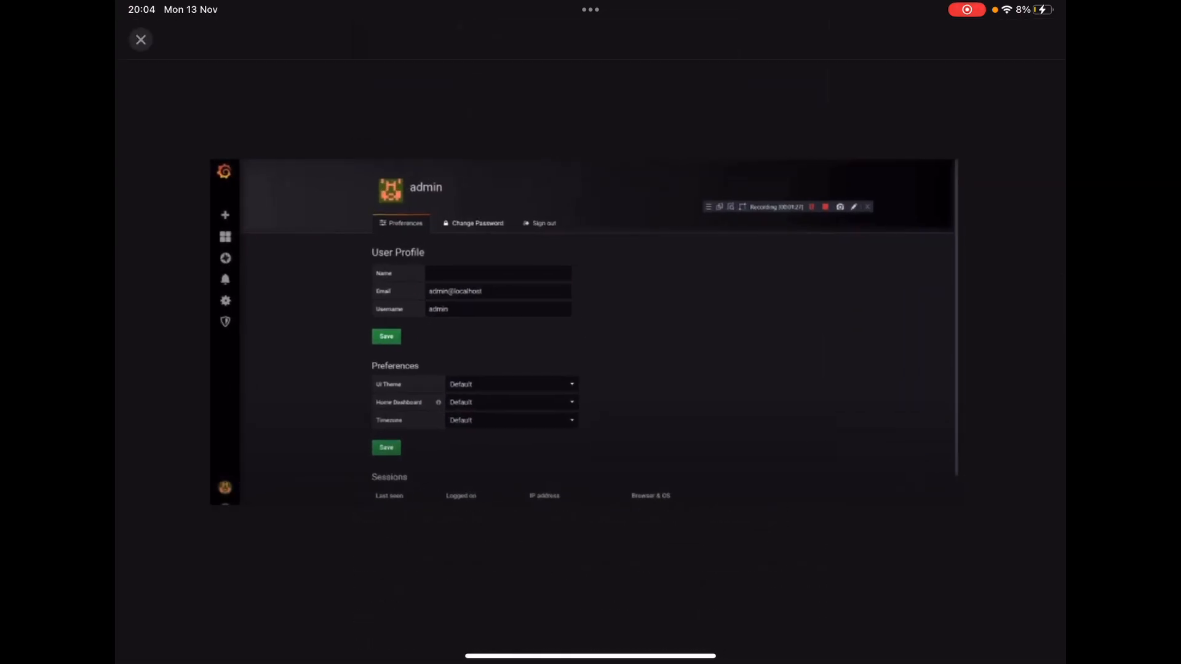
# Step: Close the enlarged screenshot and return to the article's Impact and Mitigation sections
pyautogui.click(140, 40)
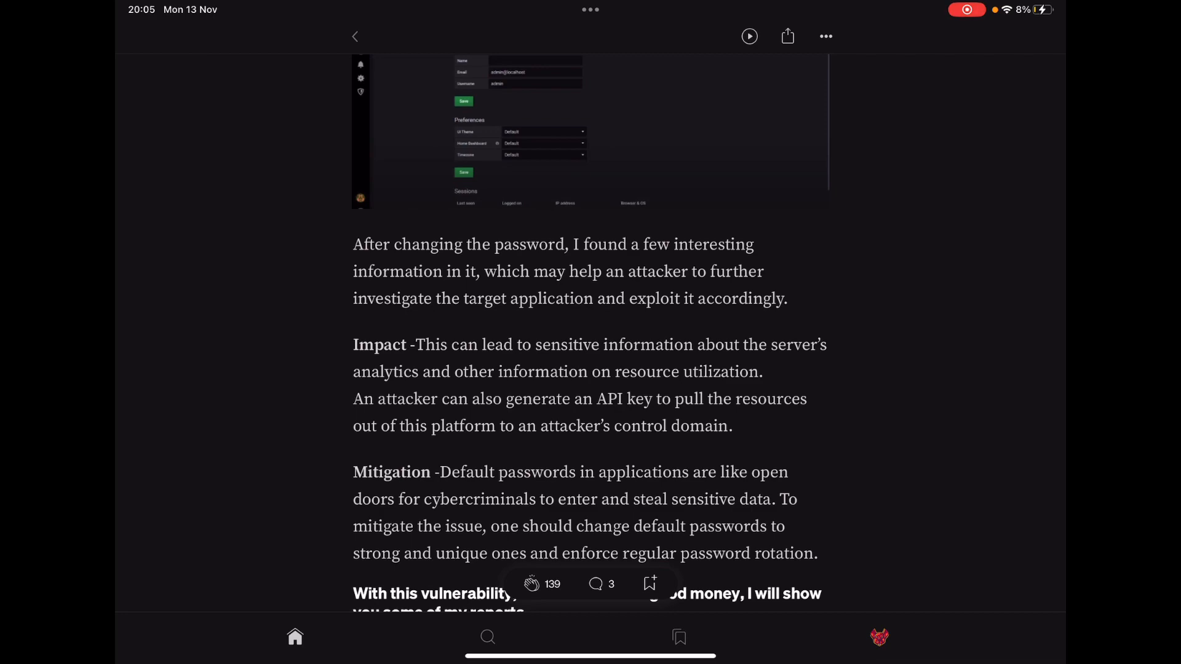
# Step: Scroll past Mitigation to the bug-bounty report screenshot with the €2,000 reward and closing thanks
pyautogui.scroll(-3)
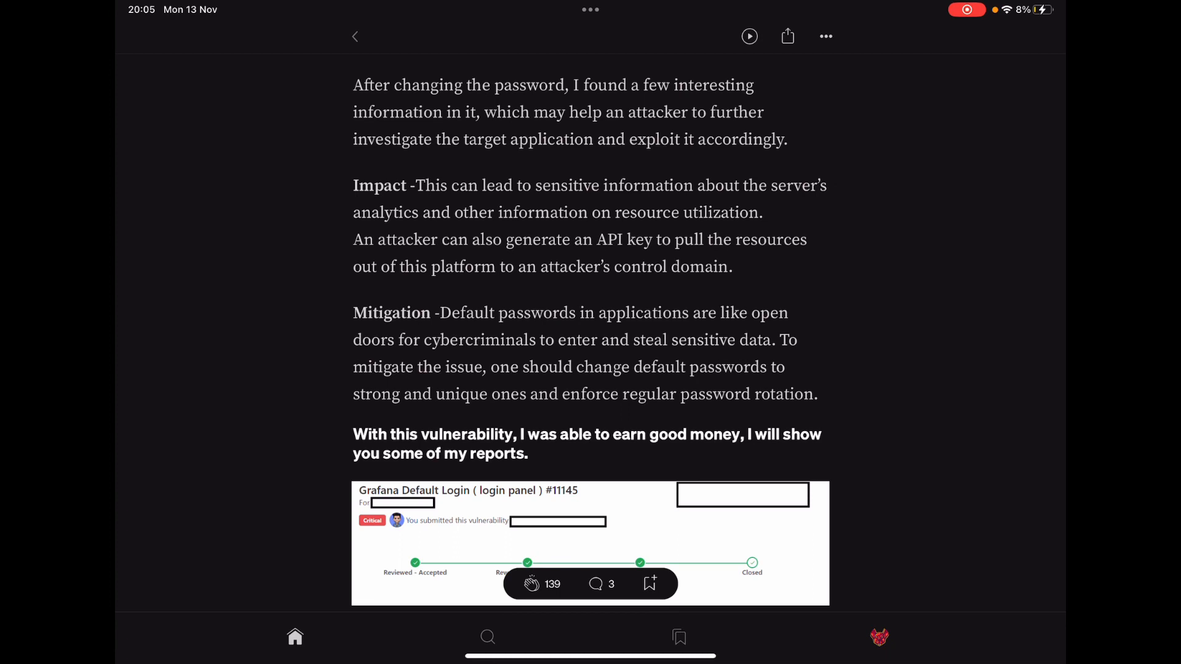
pyautogui.scroll(-3)
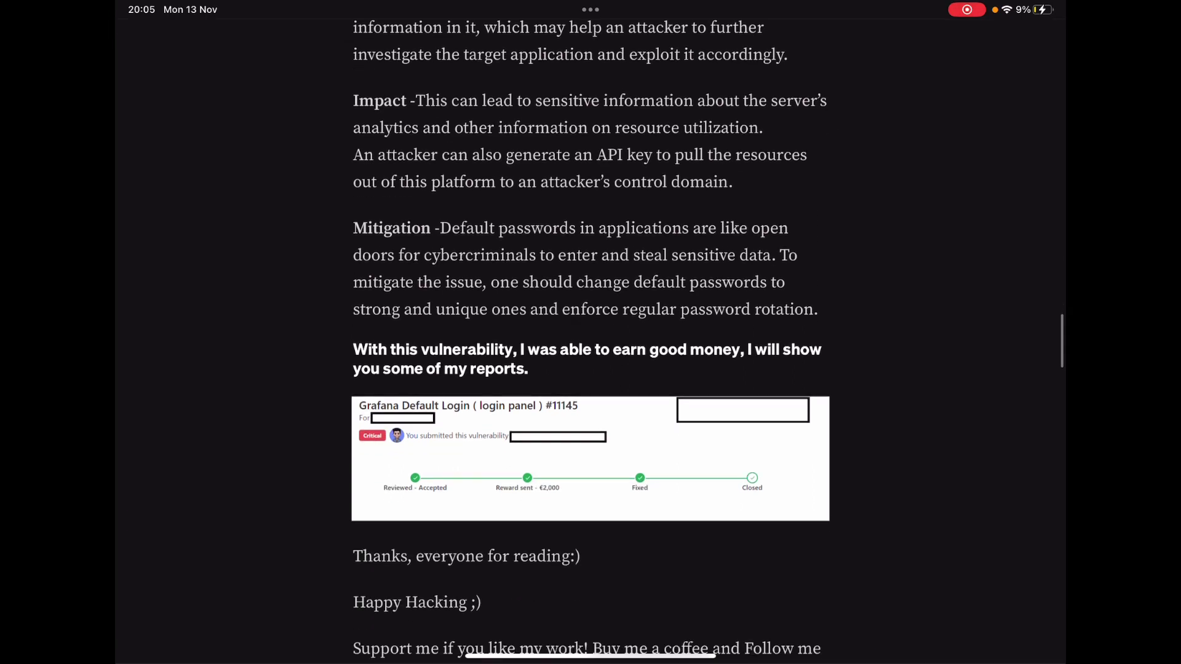
# Step: Scroll to the footer with the author's website, social links and Bug Bounty, Hackerone, Bugcrowd tags
pyautogui.scroll(-3)
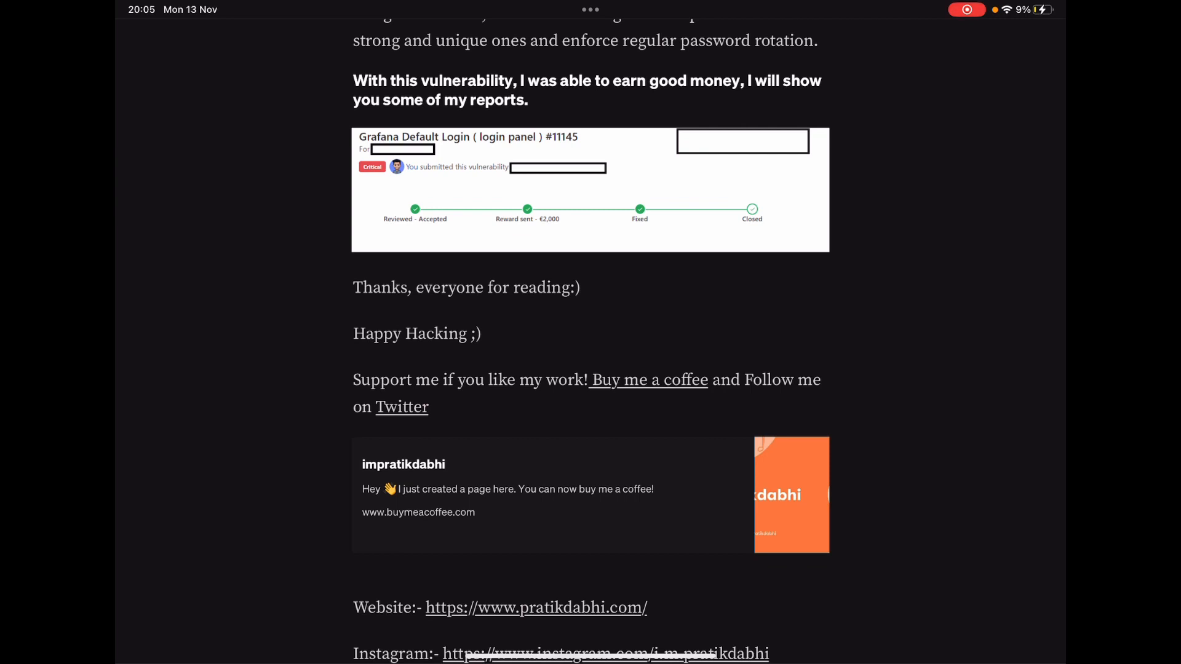
pyautogui.scroll(-3)
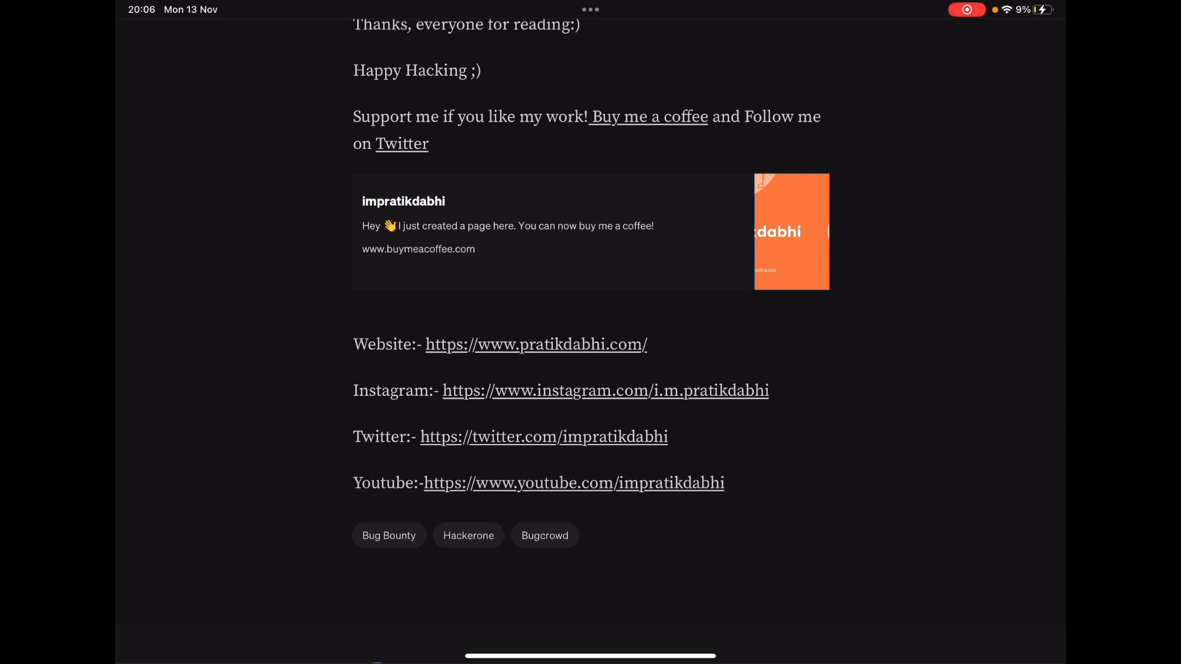